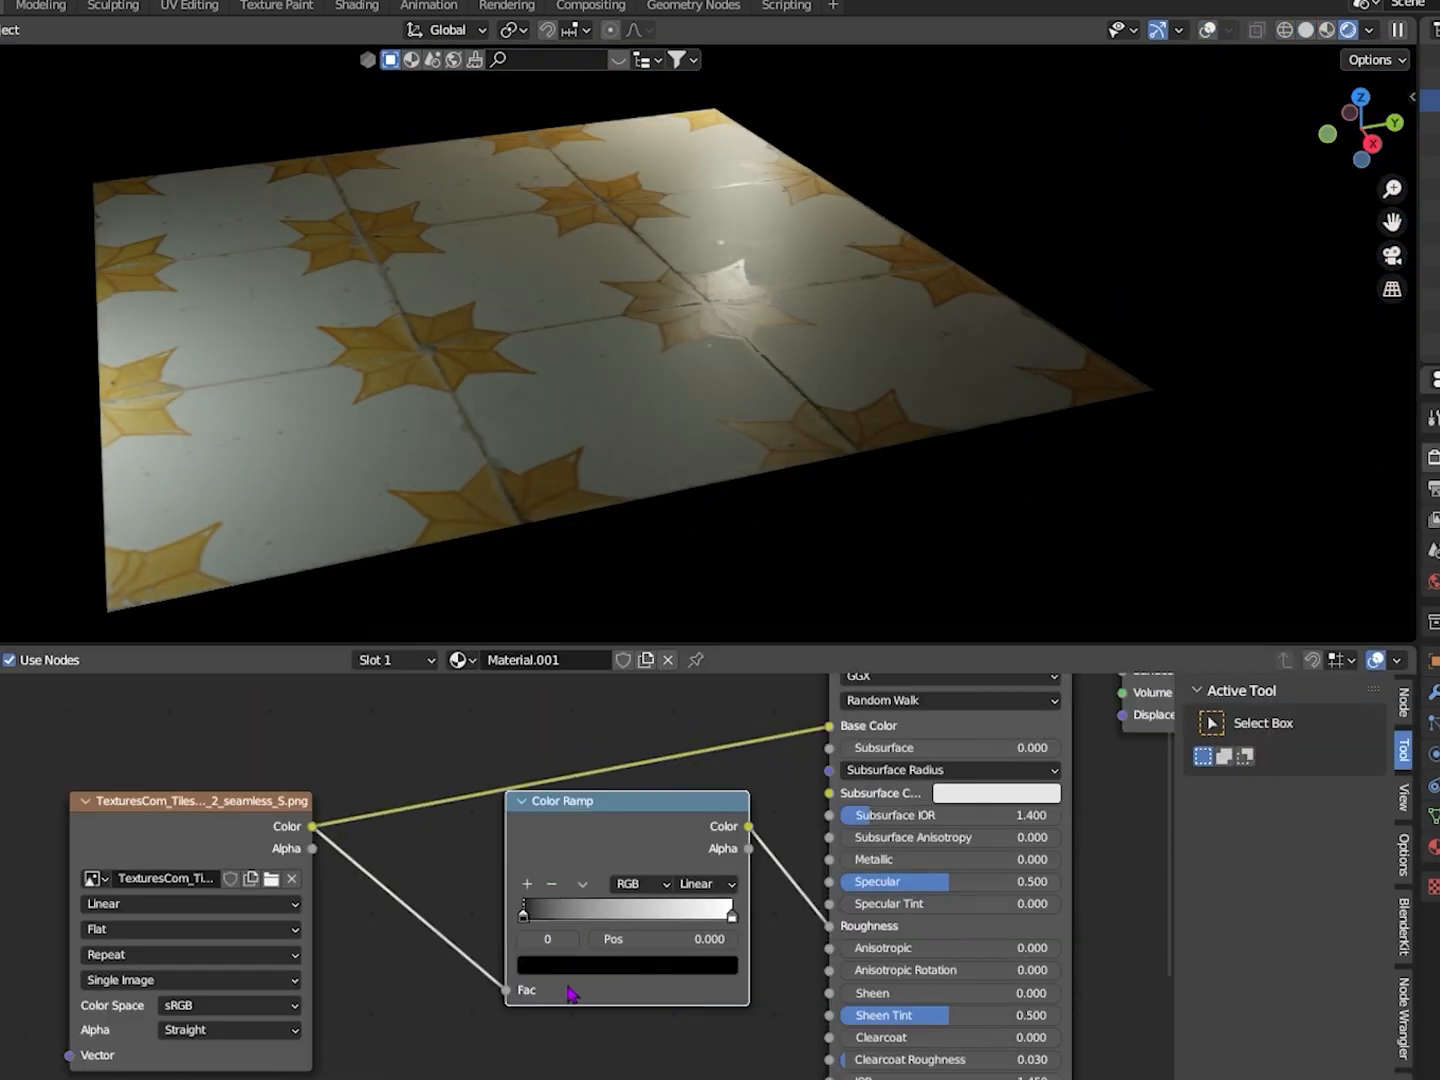
Step: Connect the tile Image Texture Color output to the Color Ramp Fac input
left_click_drag(527, 913, 707, 913)
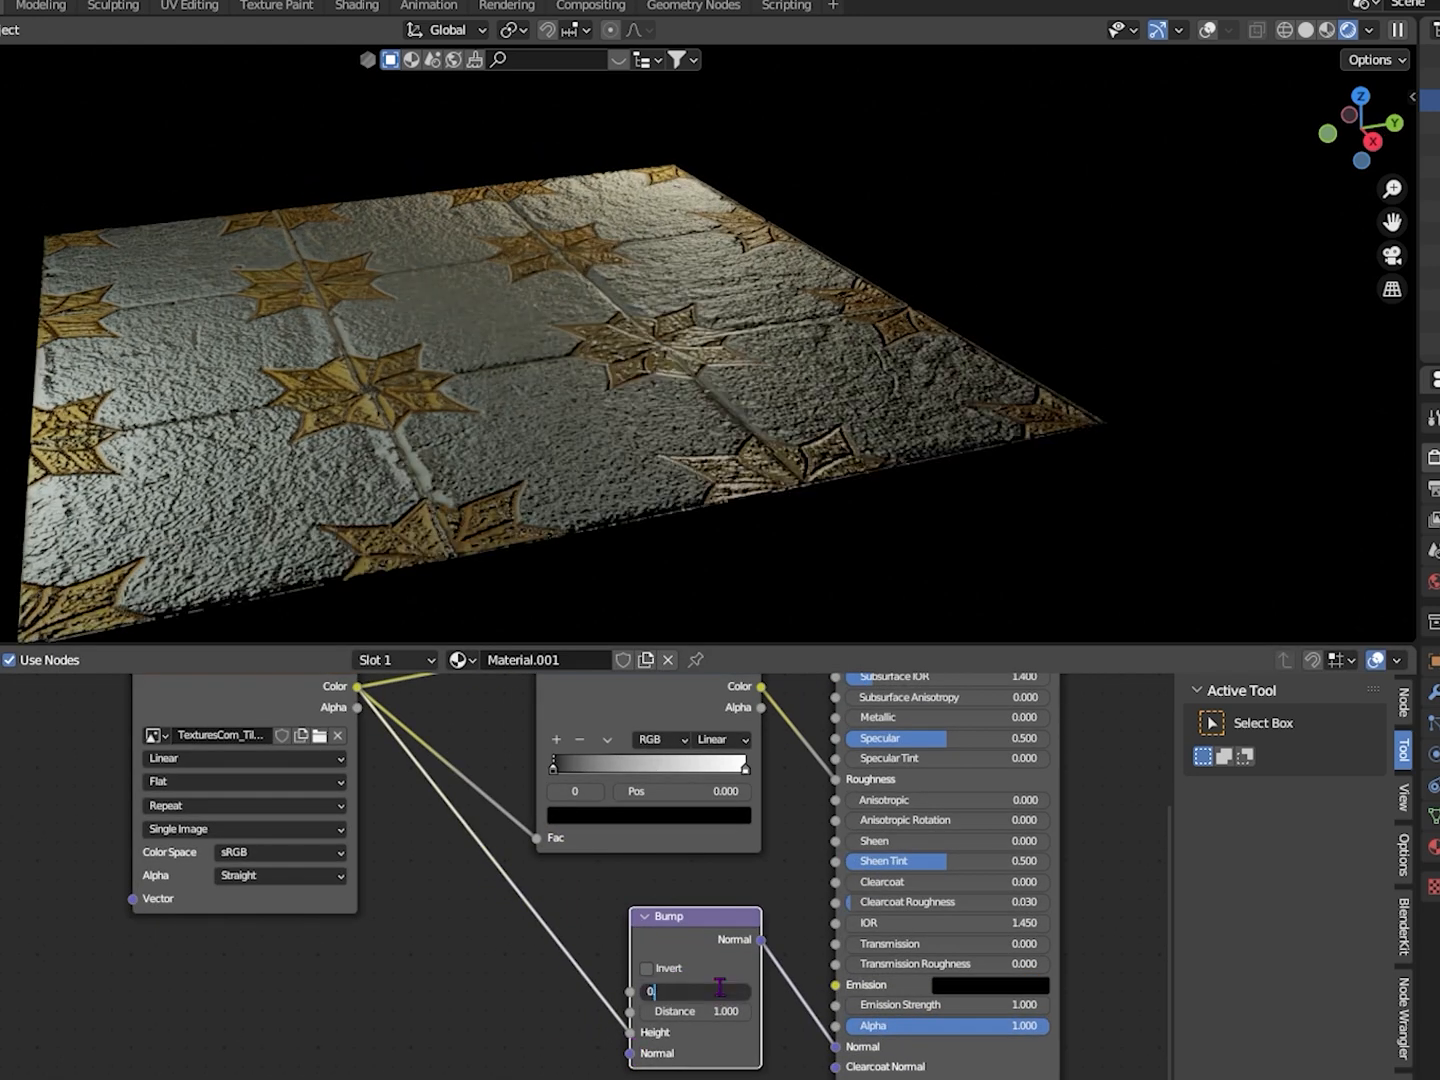
Step: Set the Bump node Strength to 0.050
type("0.050")
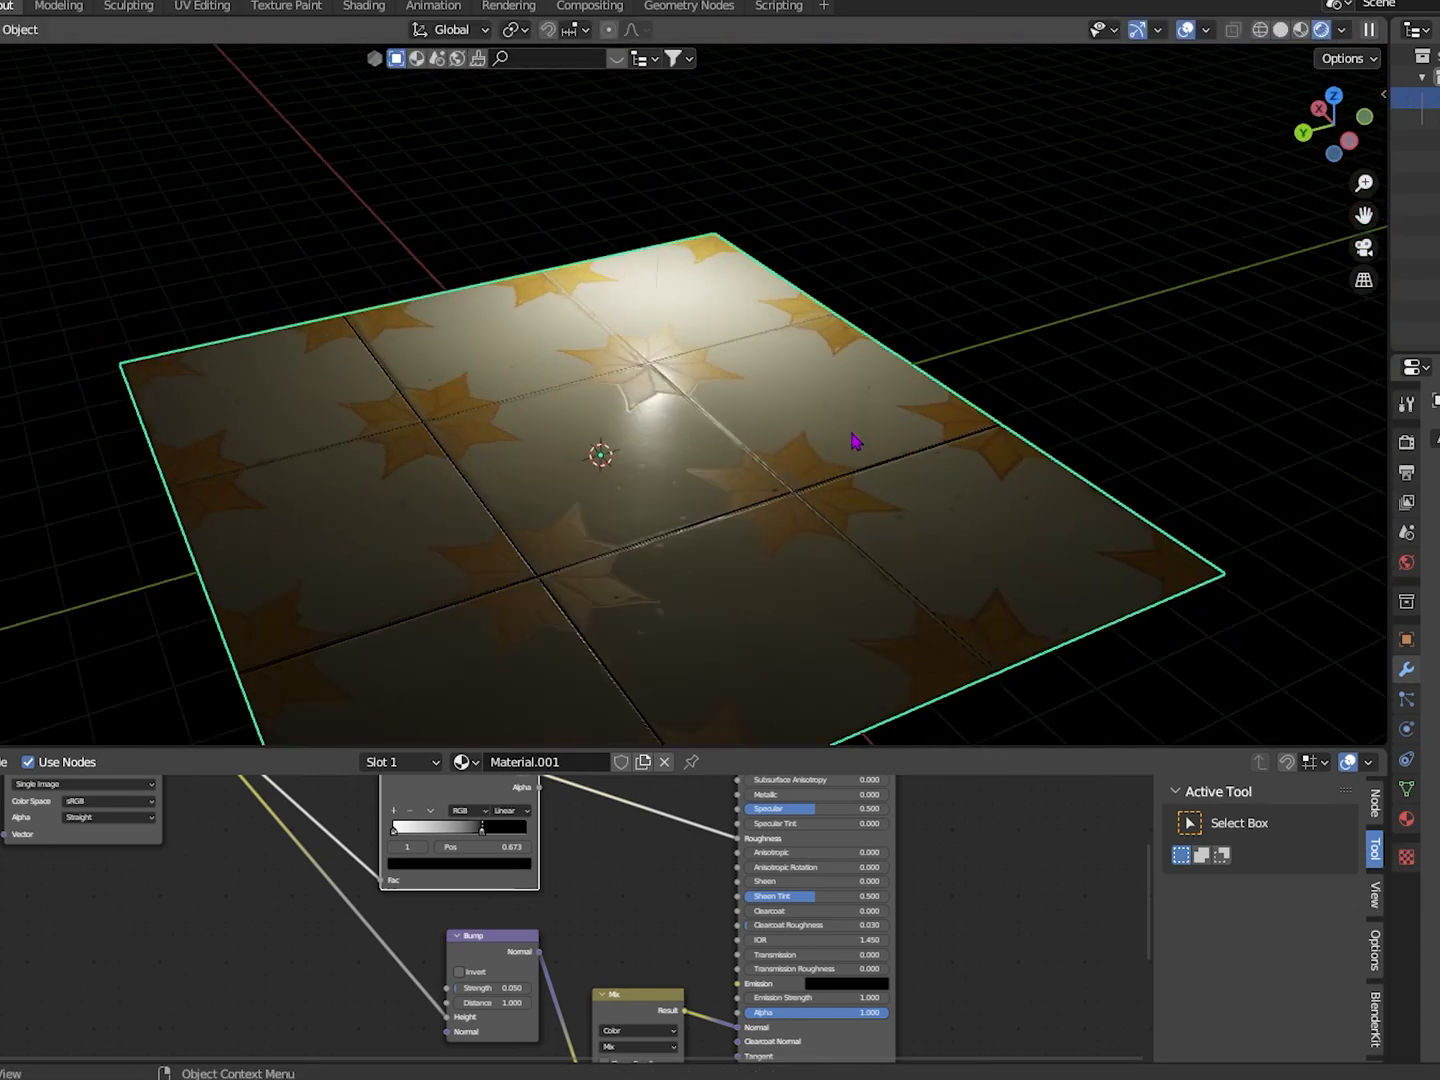
Step: Drag in the Shader Editor to adjust the normal chain for deeper tile cracks
left_click_drag(855, 440, 885, 507)
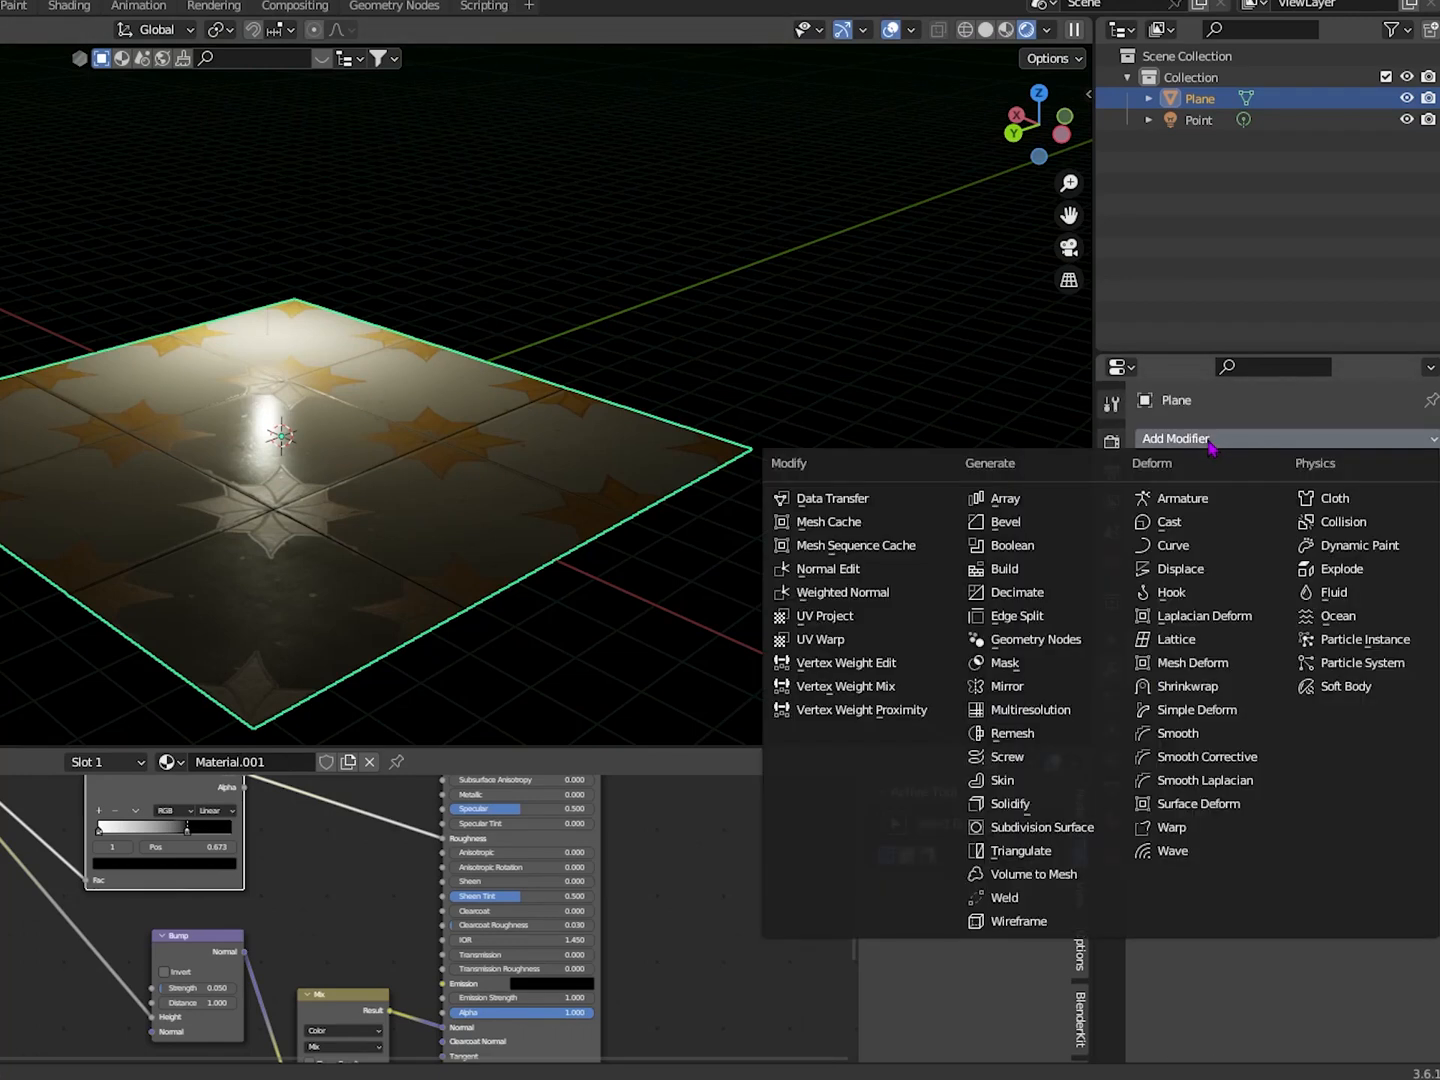
Step: Choose Array from the Add Modifier menu for the floor plane
left_click(1002, 497)
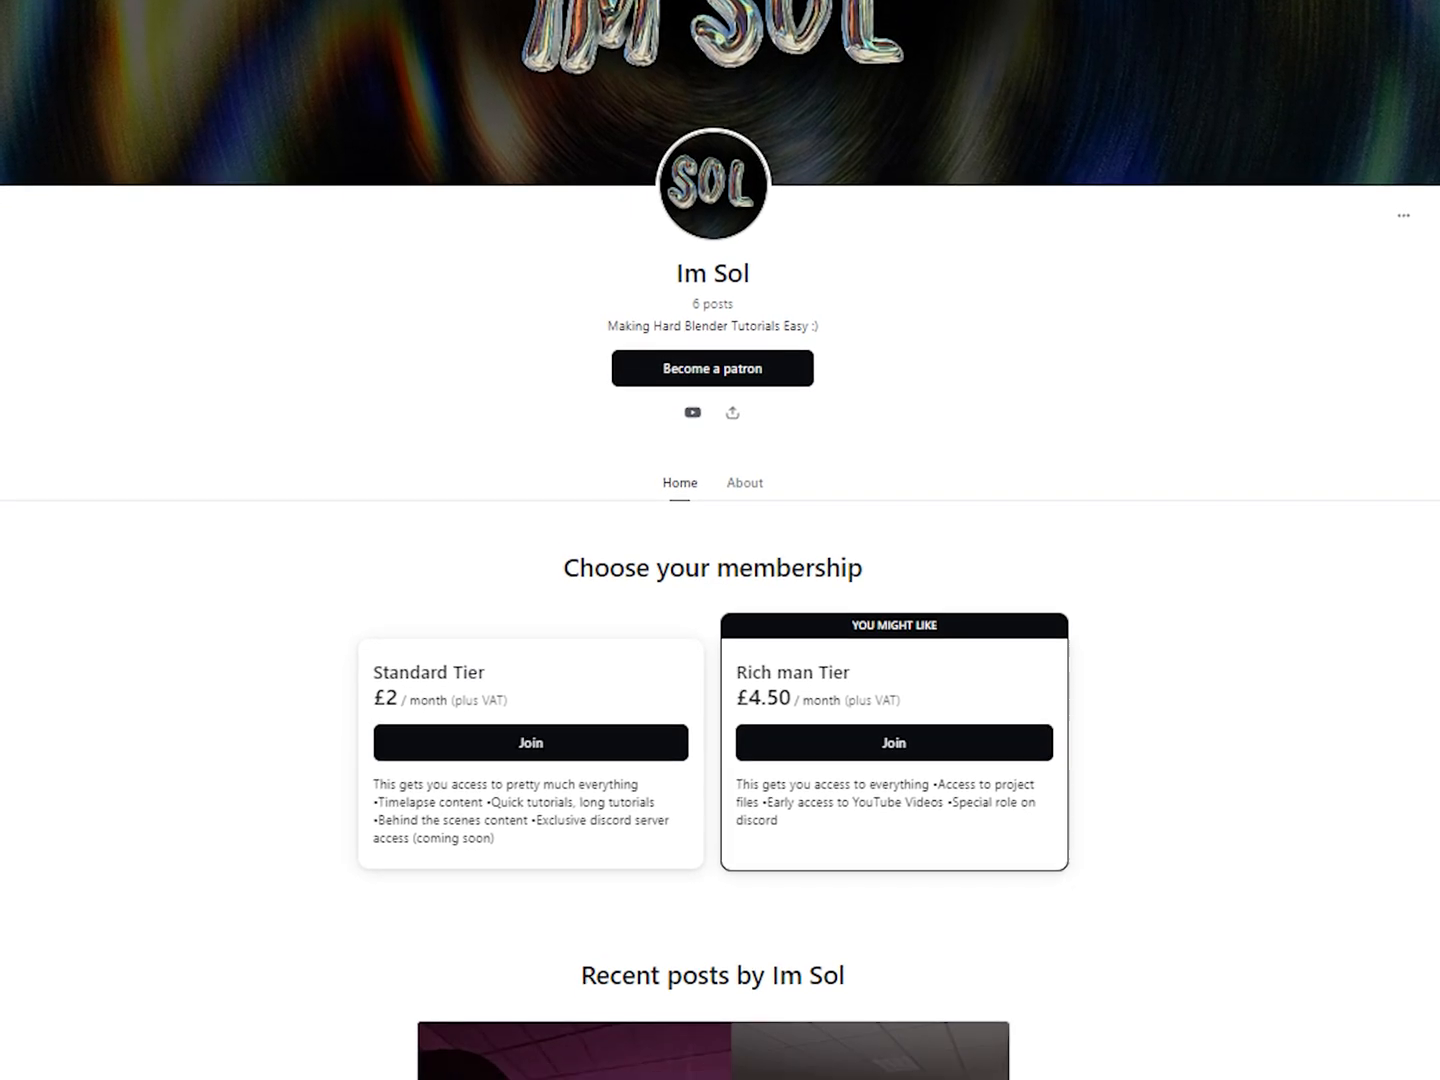
Step: Scroll past the membership tiers to the Recent posts section
scroll("down", 3)
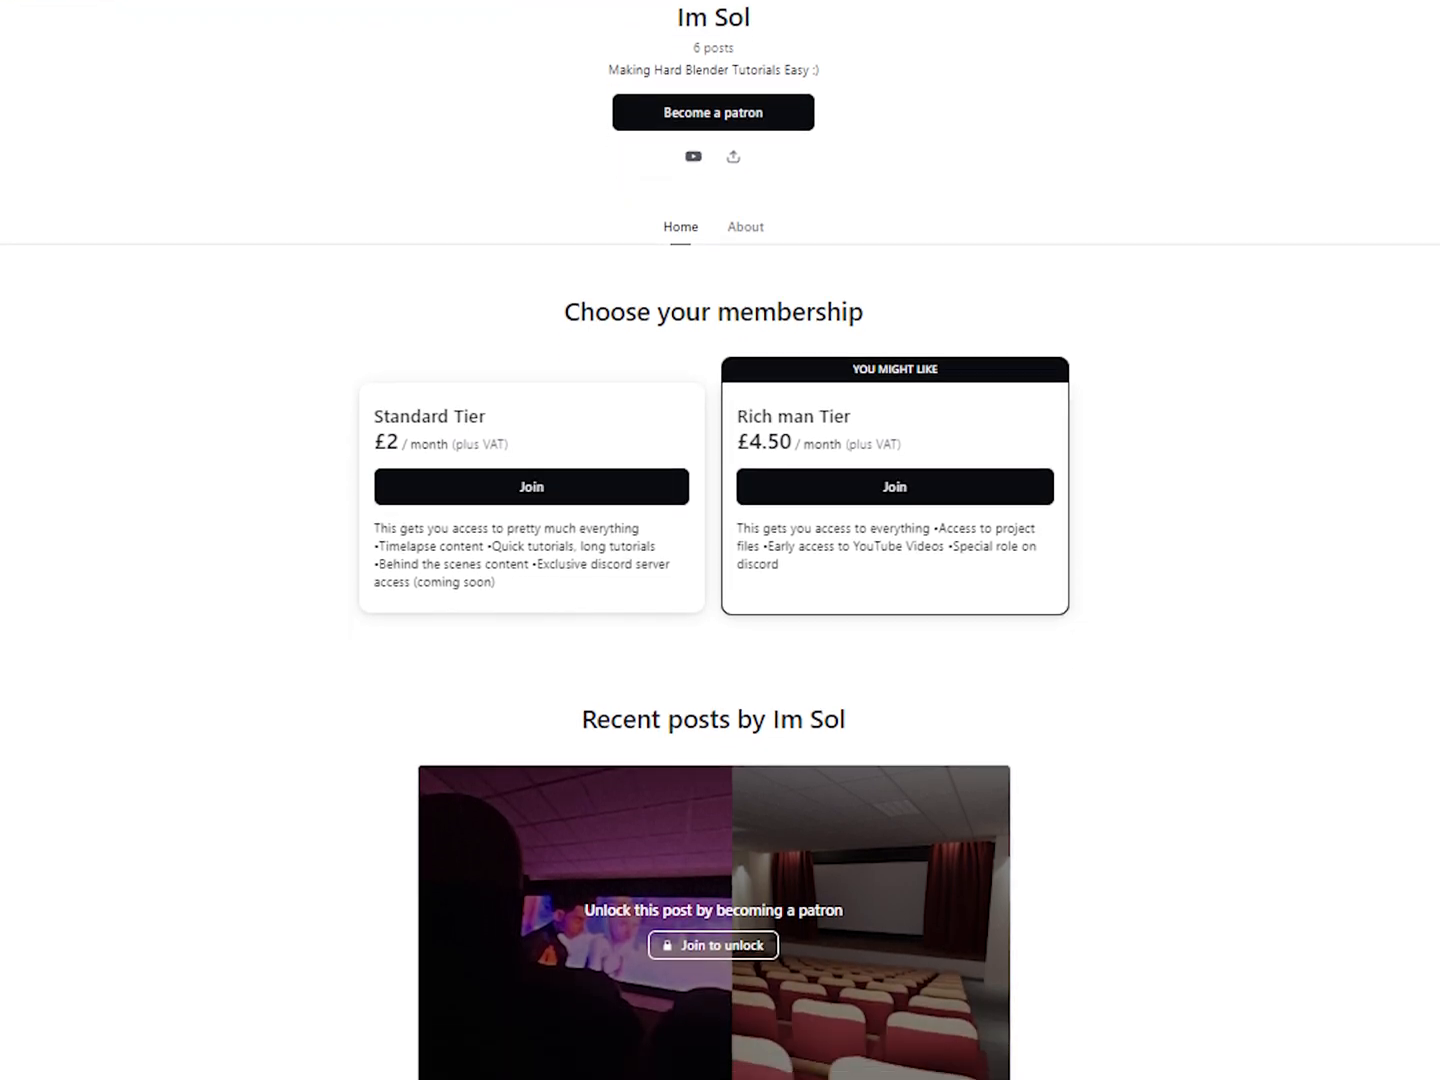
scroll("down", 3)
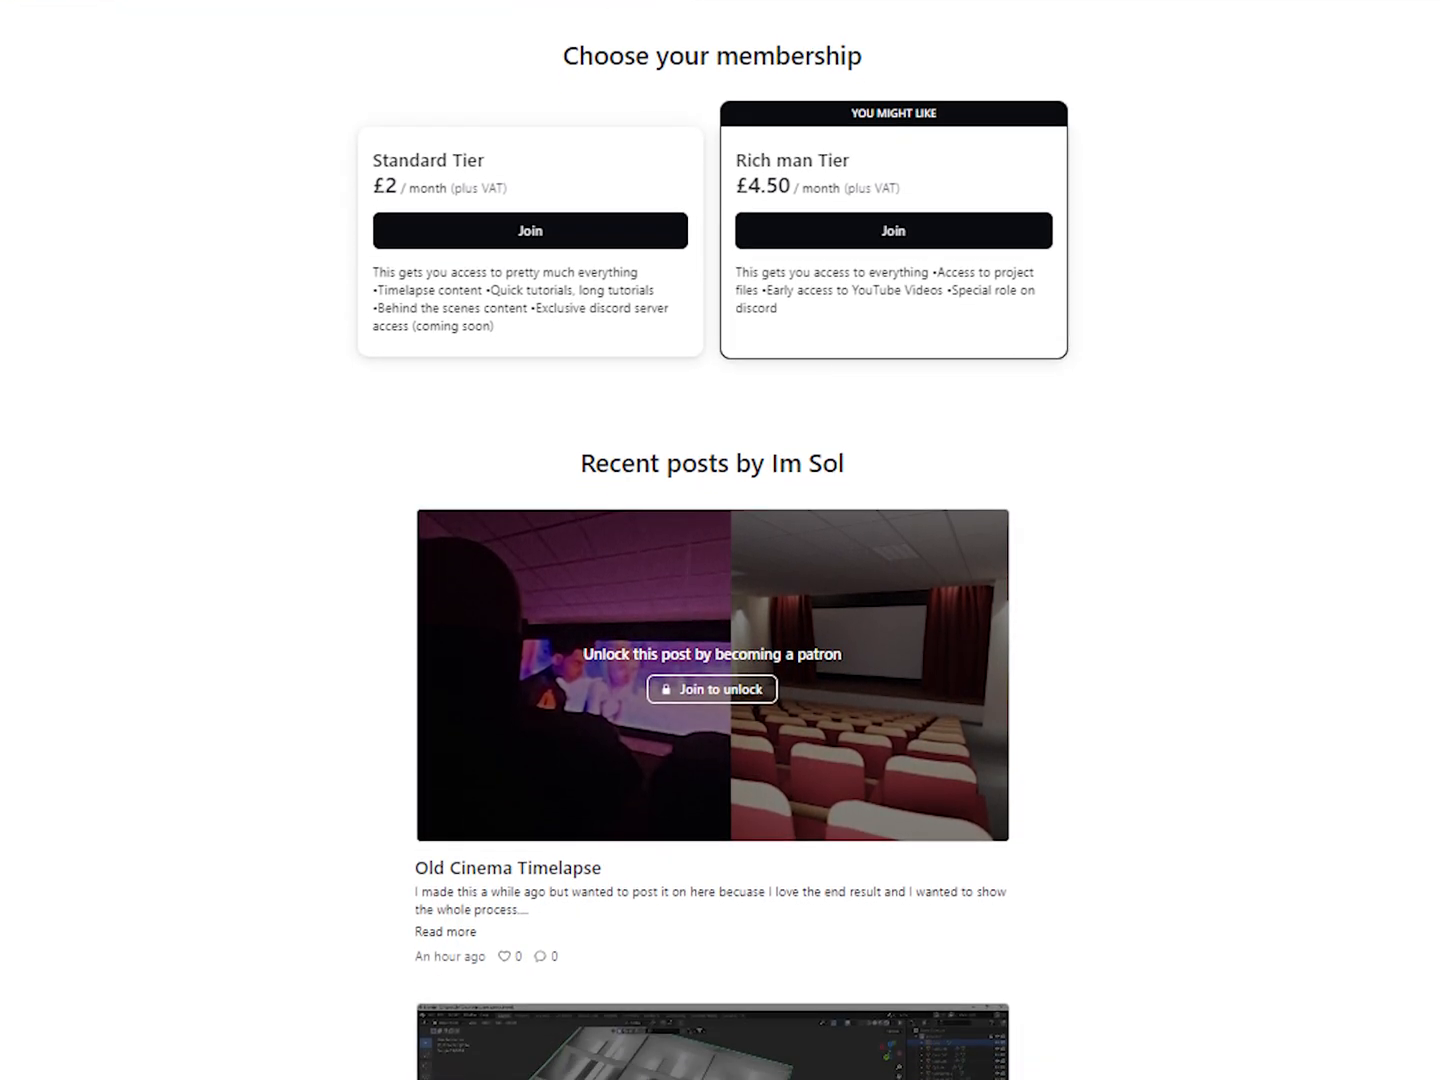
scroll("down", 3)
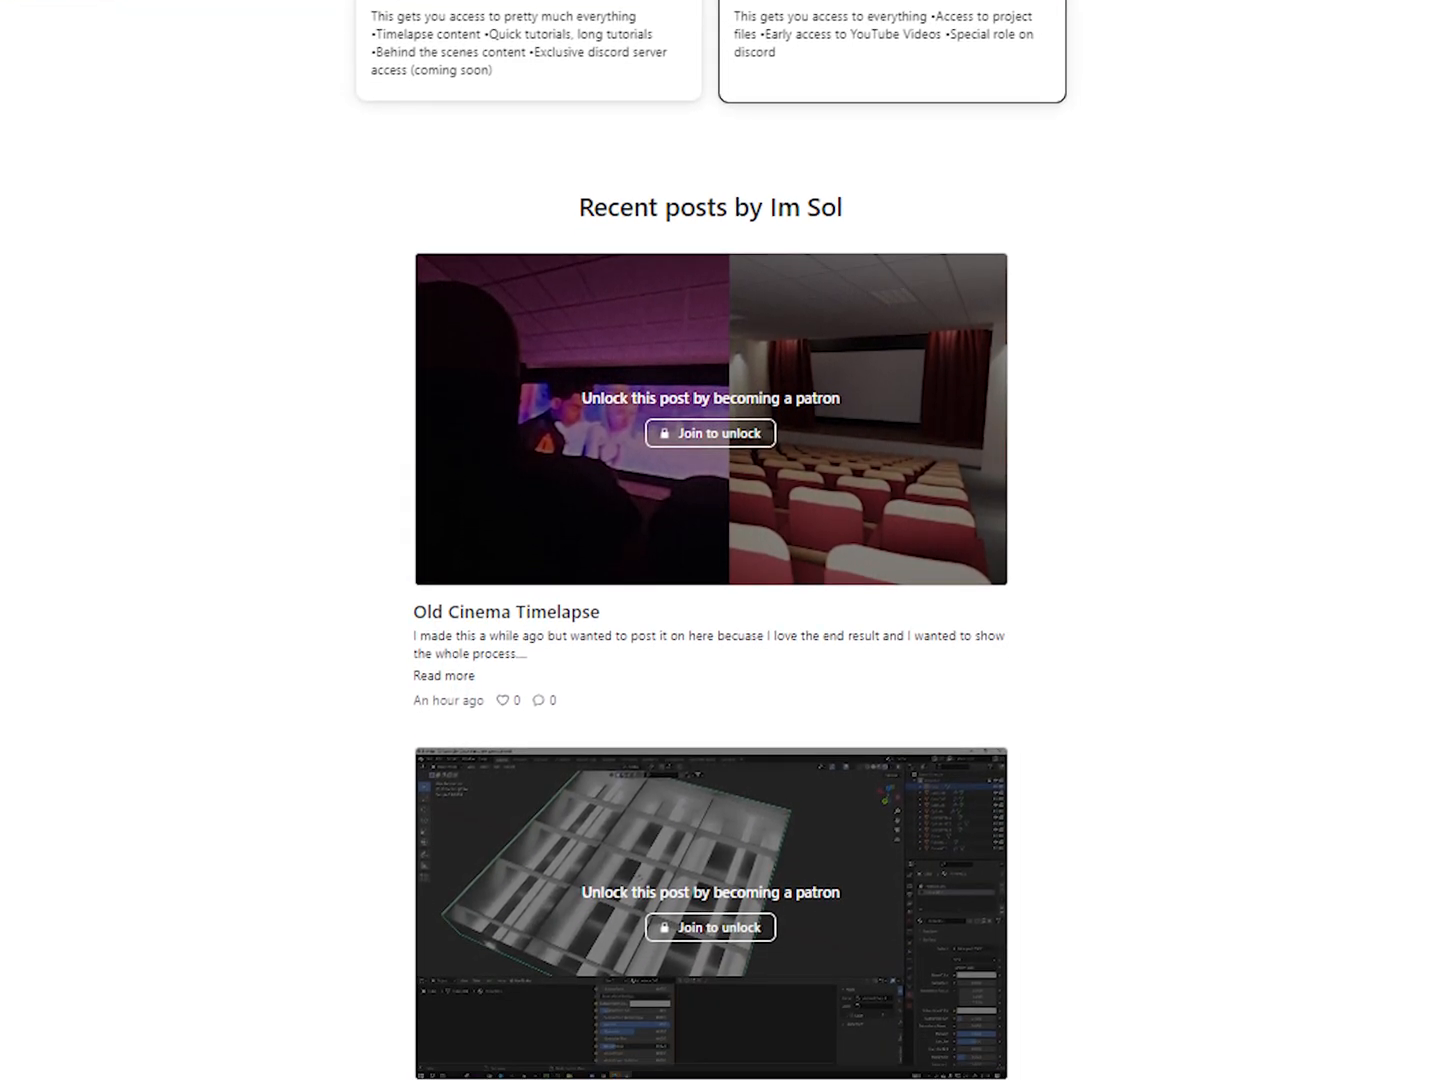
scroll("down", 3)
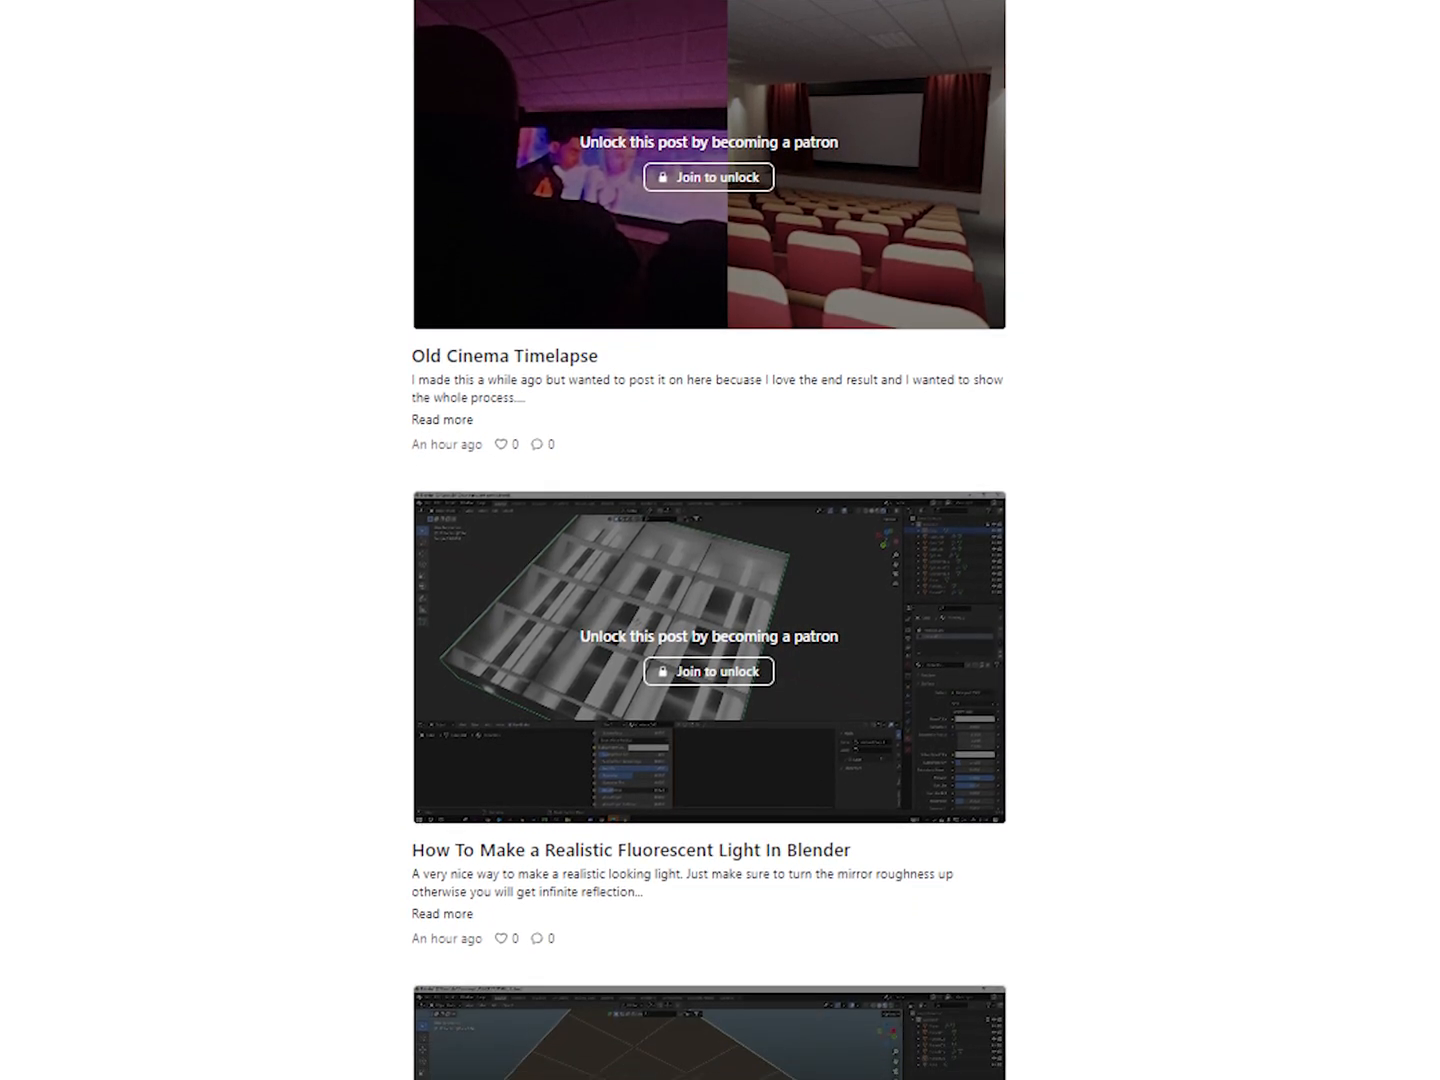